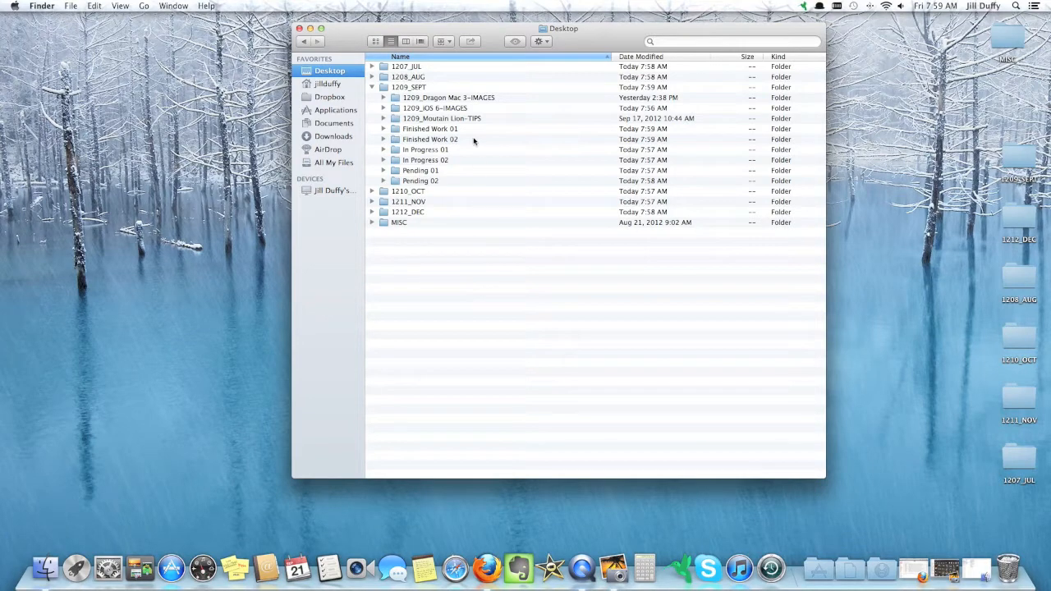
mouse_move(479, 156)
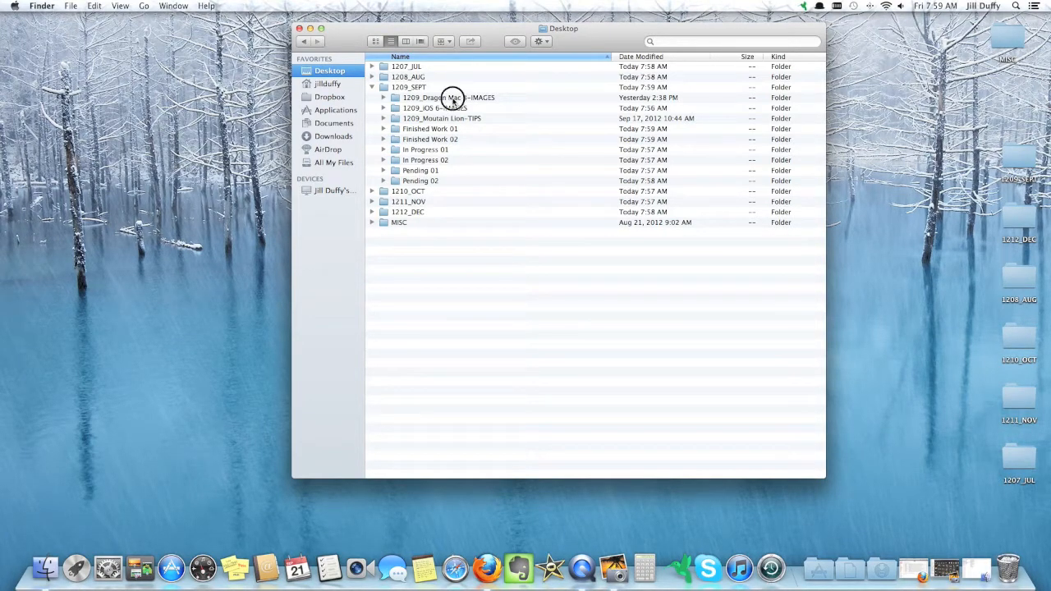
Browse the 1209_SEPT folders and label In Progress 01 and In Progress 02 yellow
left_click(433, 108)
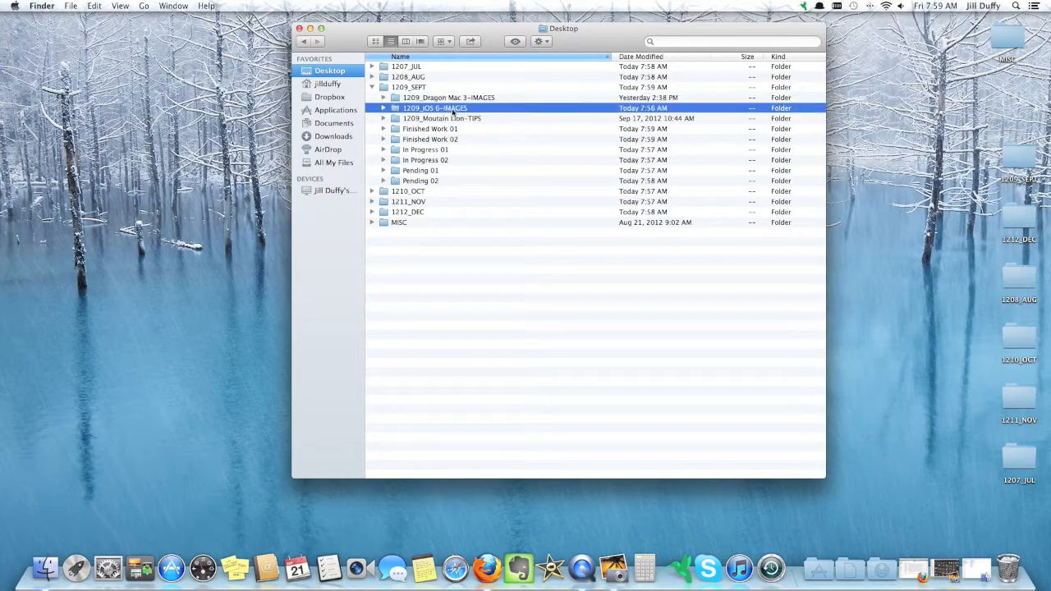
left_click(430, 128)
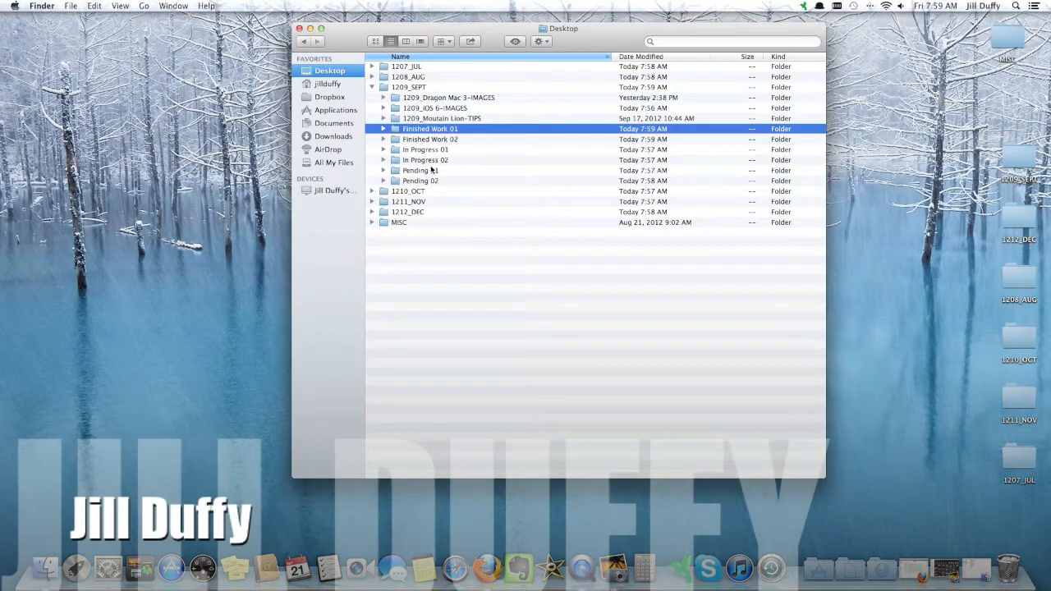
left_click(421, 169)
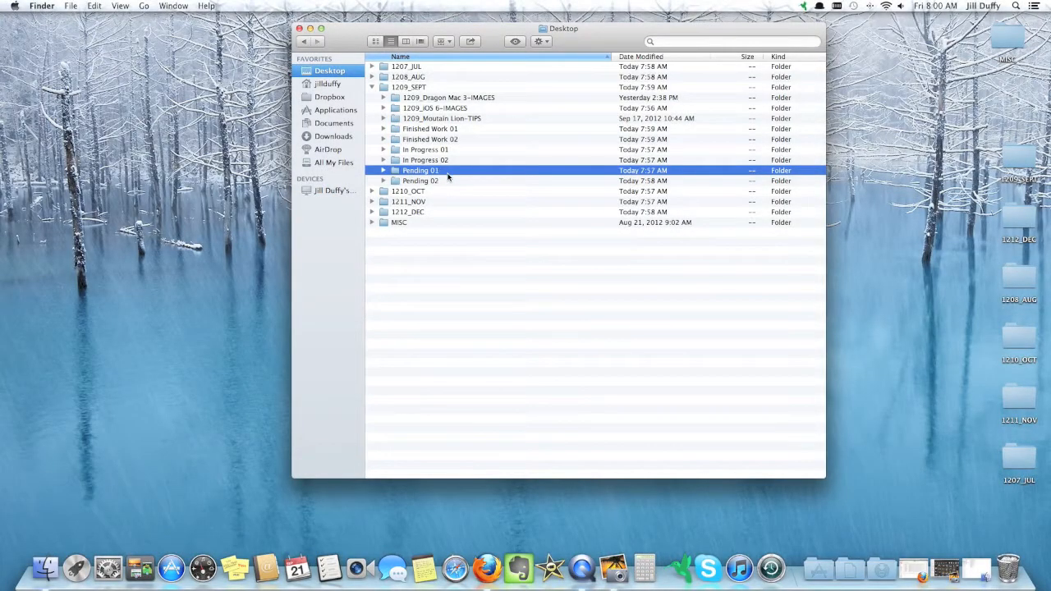
left_click(427, 149)
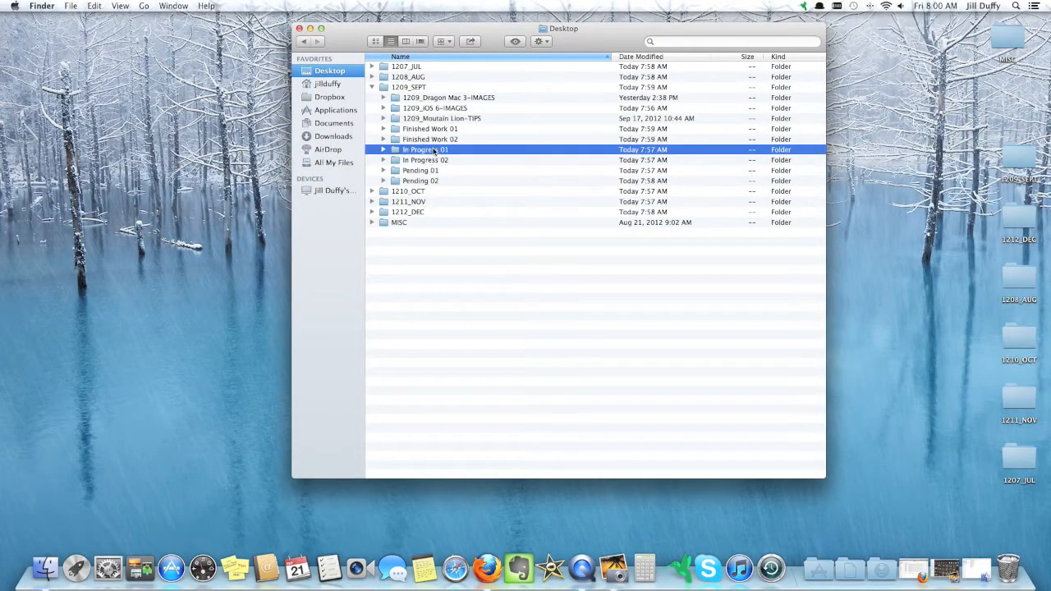
right_click(425, 149)
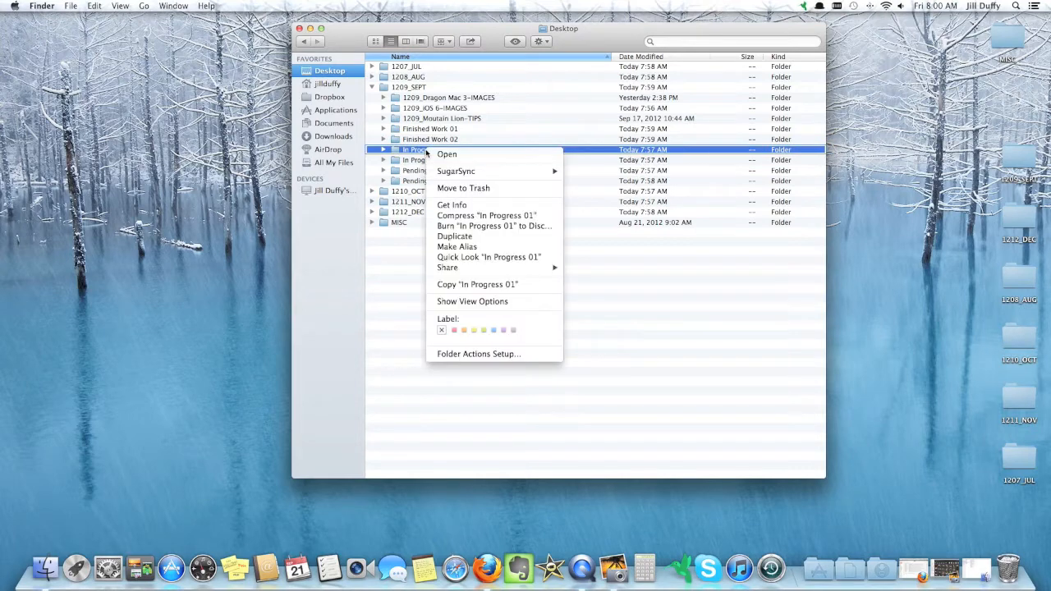
mouse_move(473, 328)
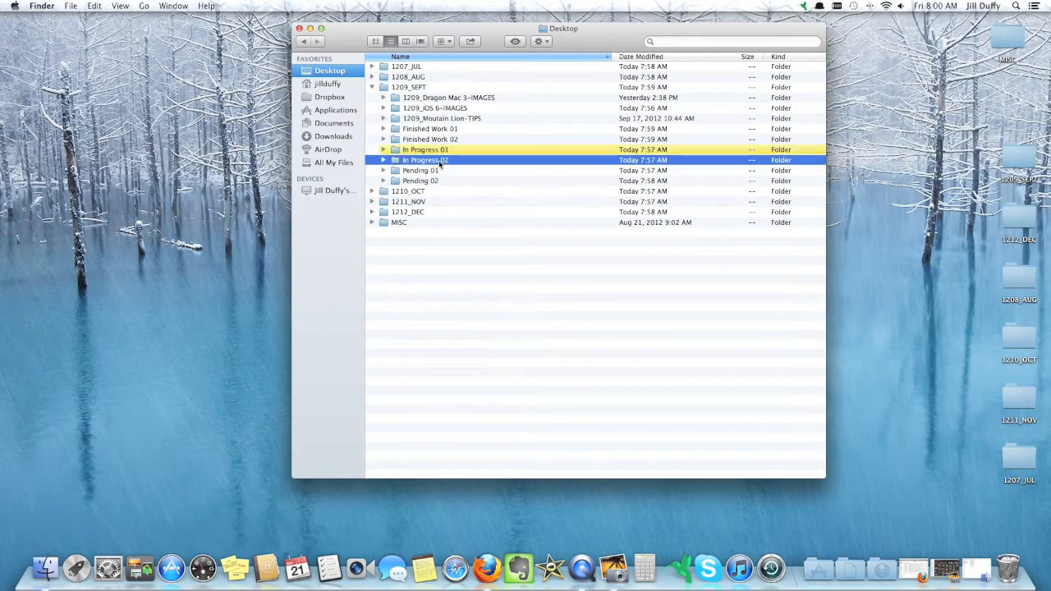
mouse_move(489, 345)
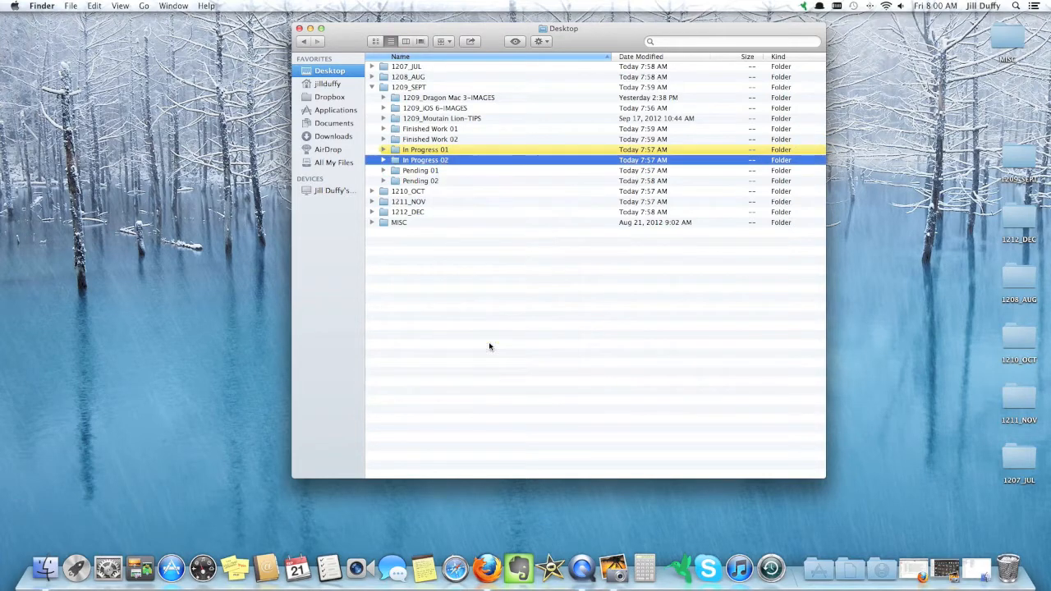
right_click(430, 128)
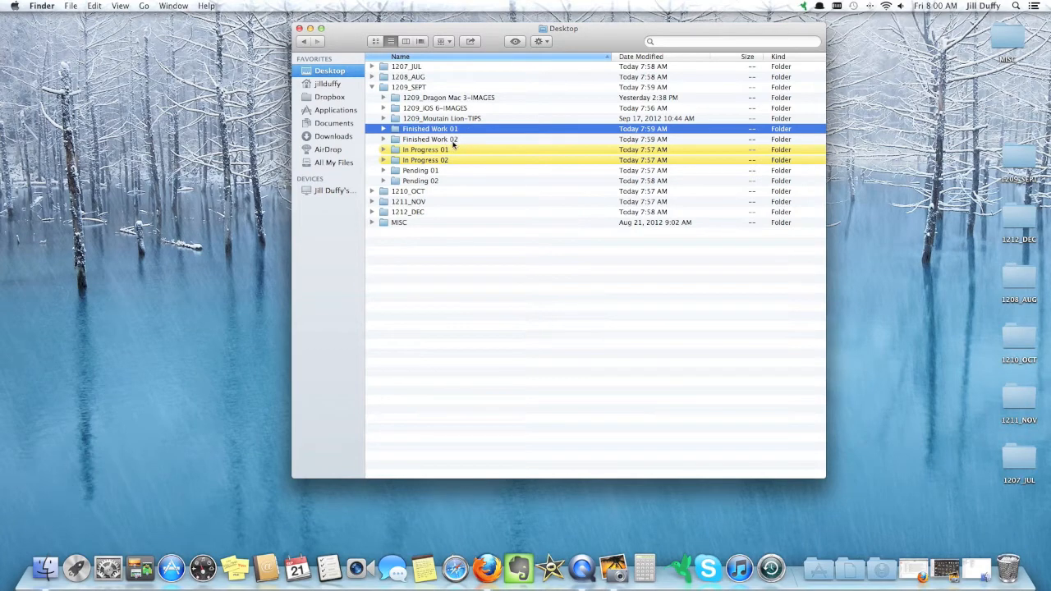
Label the Finished Work folders gray and the Mountain Lion tips folder green
right_click(430, 138)
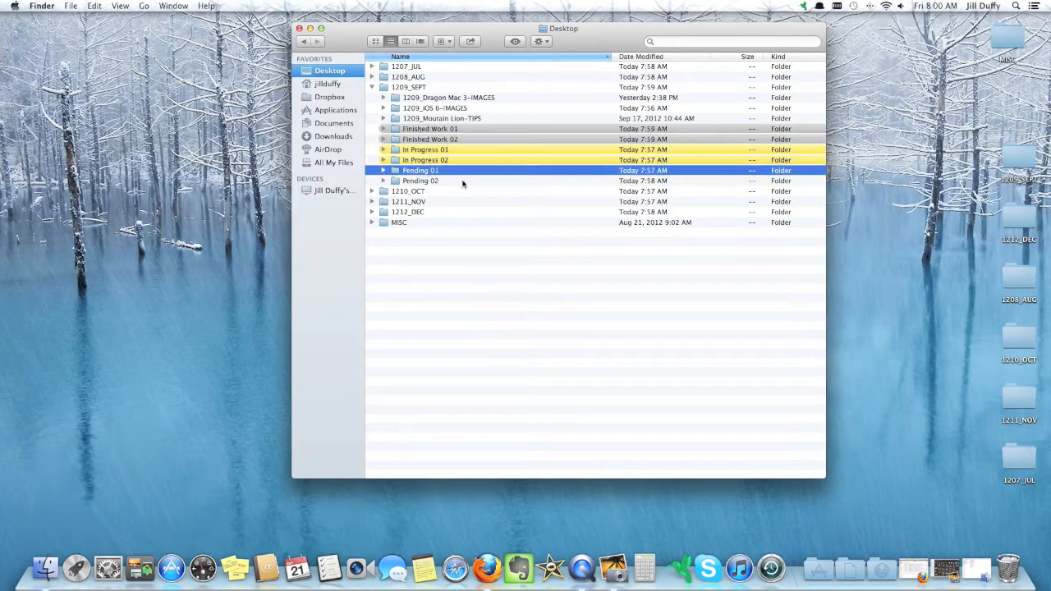
left_click(442, 118)
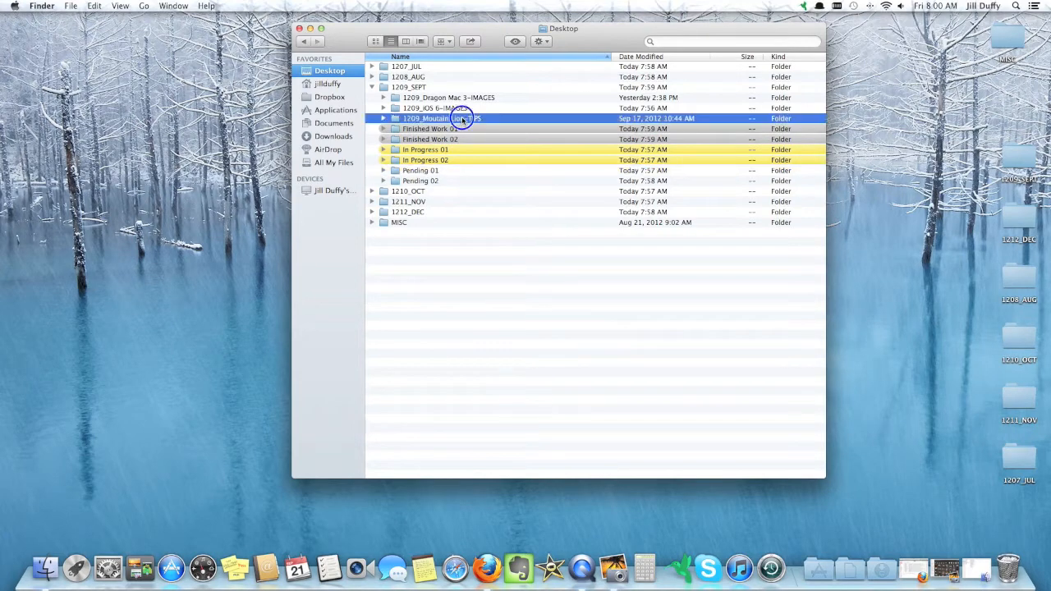
right_click(463, 119)
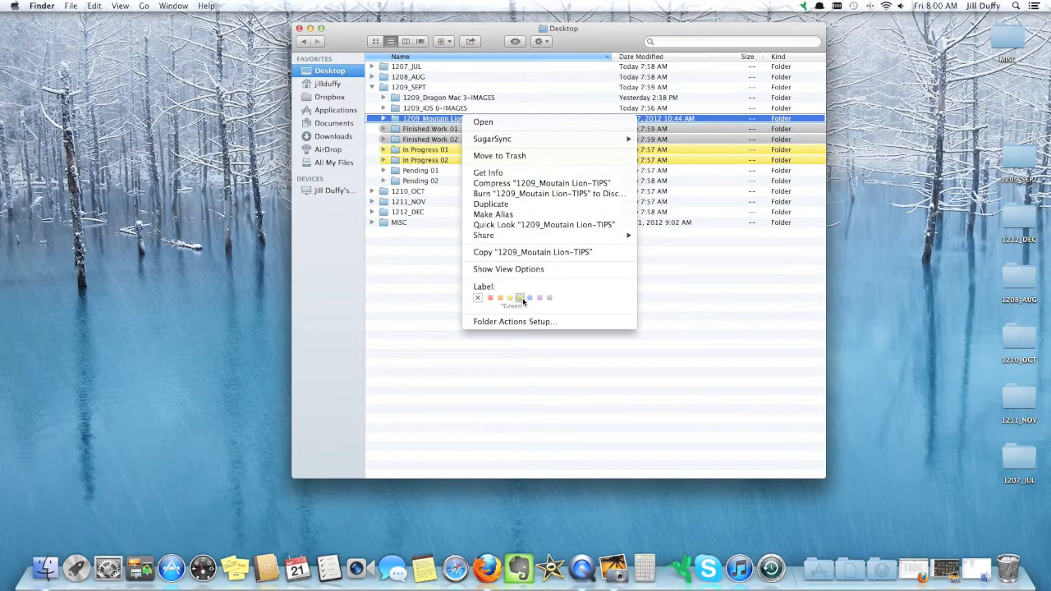
left_click(519, 297)
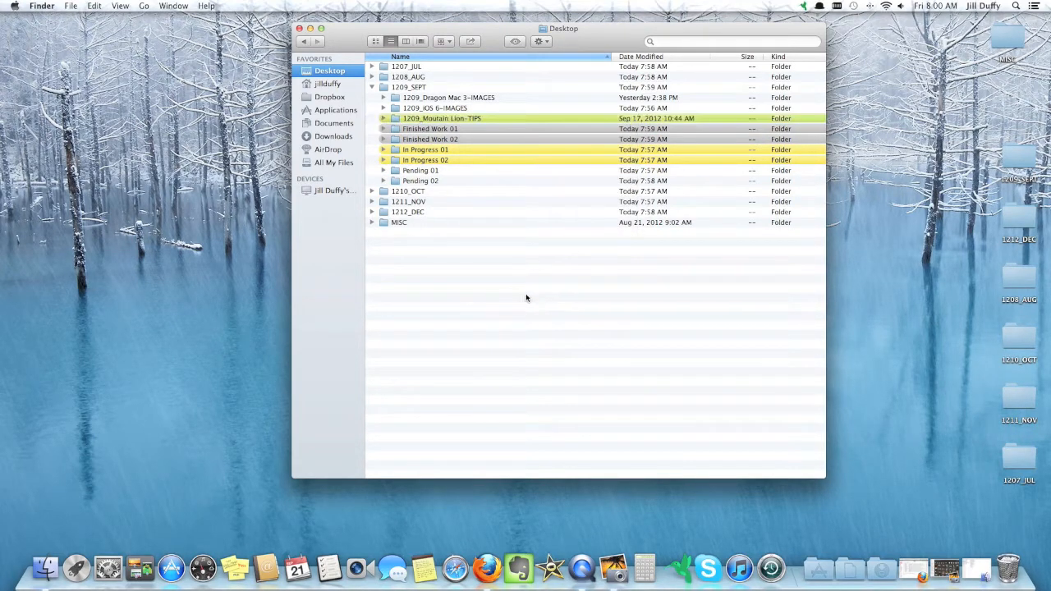
mouse_move(549, 67)
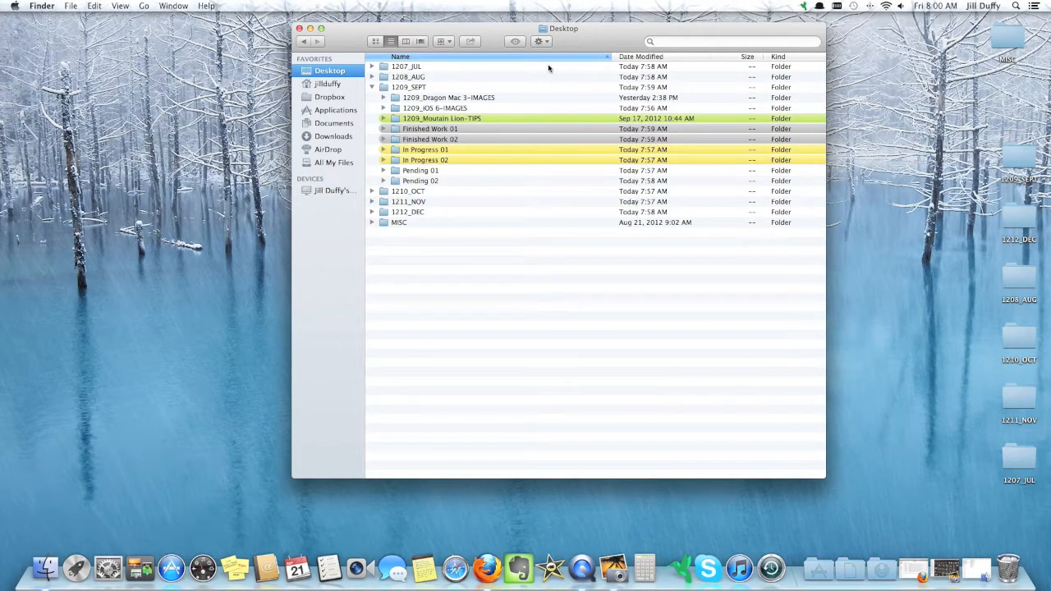
Collapse 1209_SEPT and add a Date Added column to the wider Desktop list
left_click(540, 41)
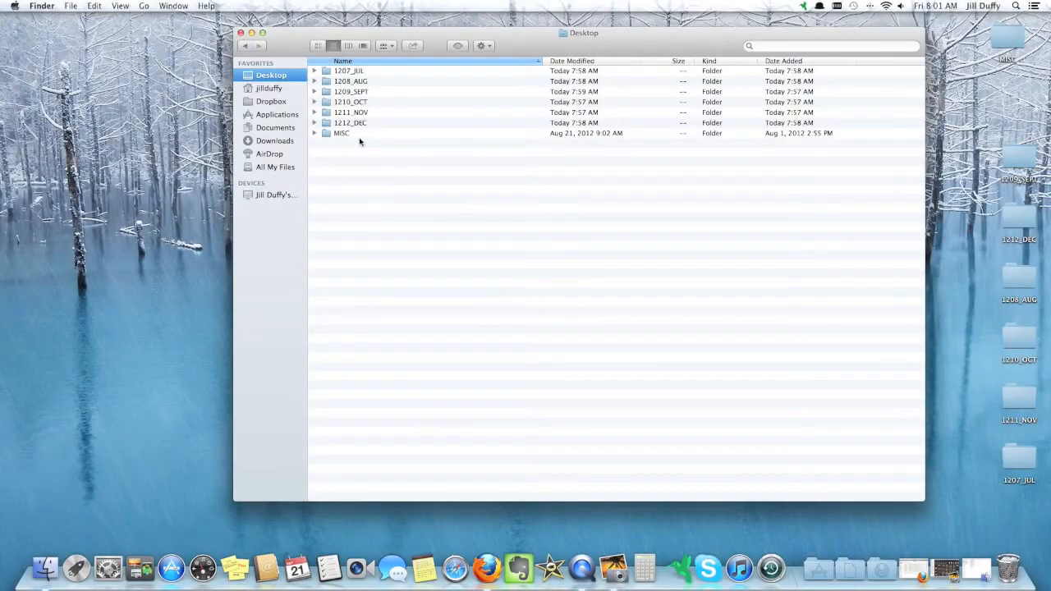
Open the 1209_SEPT folder on its own and review the In Progress folders
left_click(351, 92)
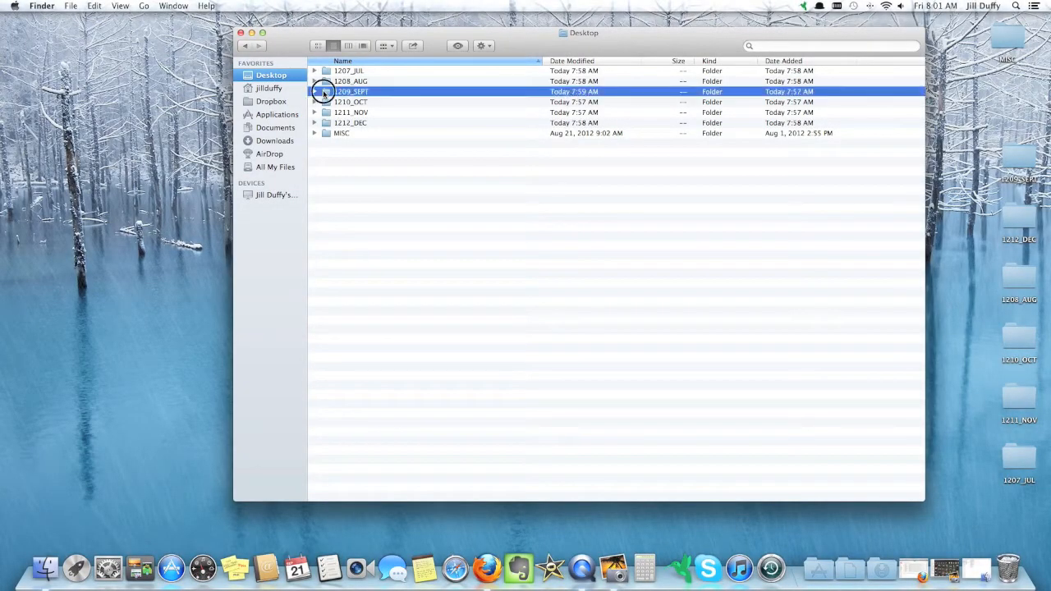
double_click(351, 92)
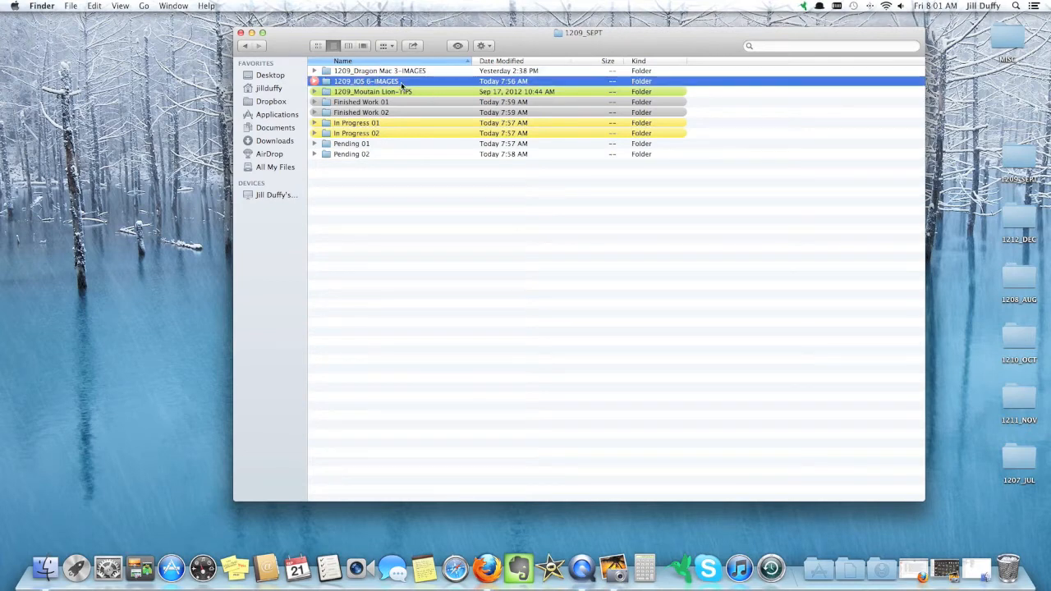
left_click(357, 122)
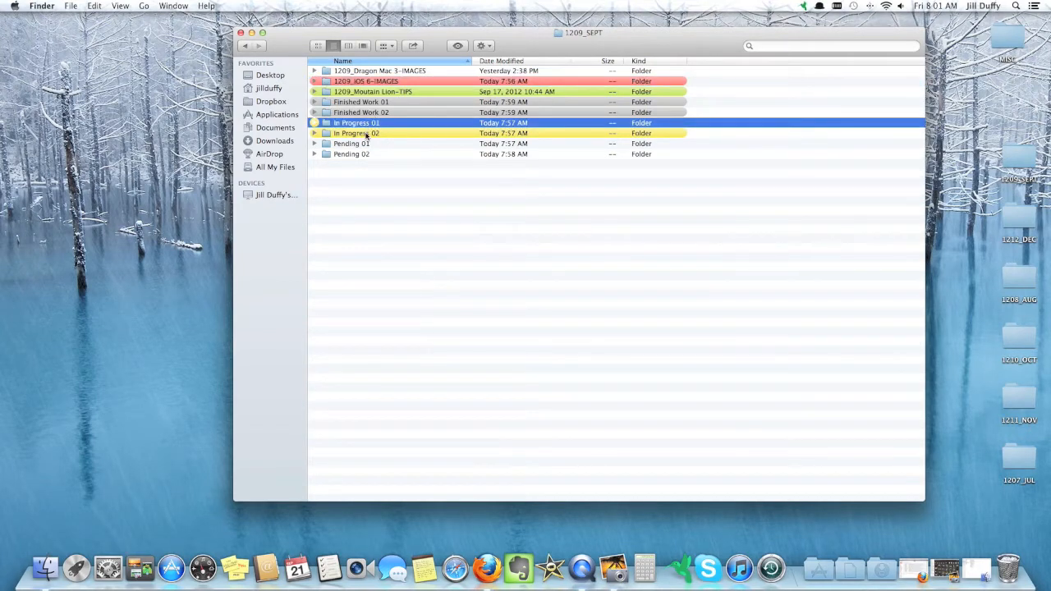
left_click(356, 133)
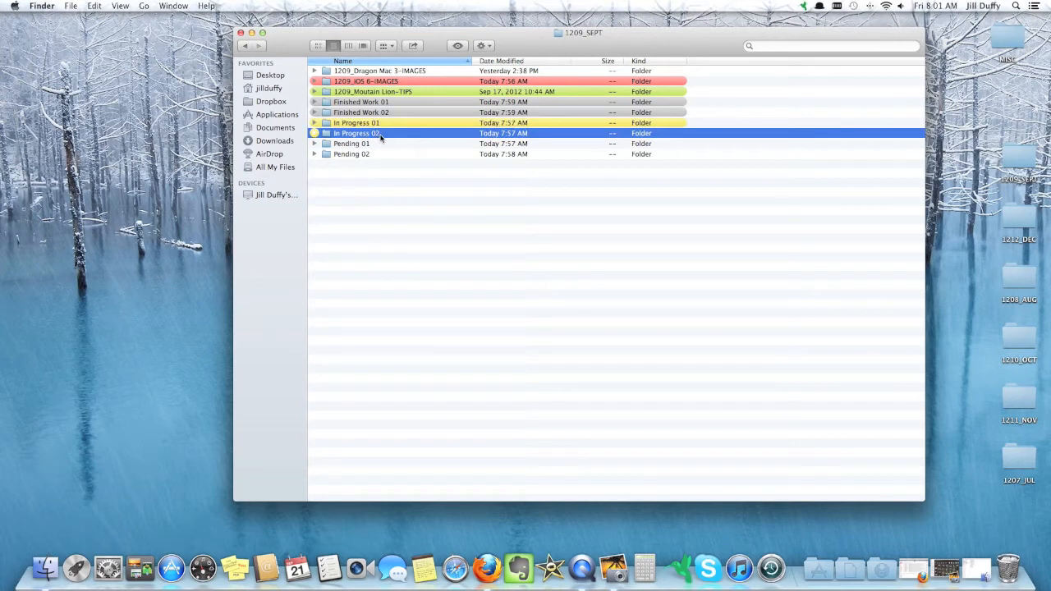
Review the Mountain Lion tips, Finished Work and Pending folders, labeling iOS 6 images red
left_click(372, 92)
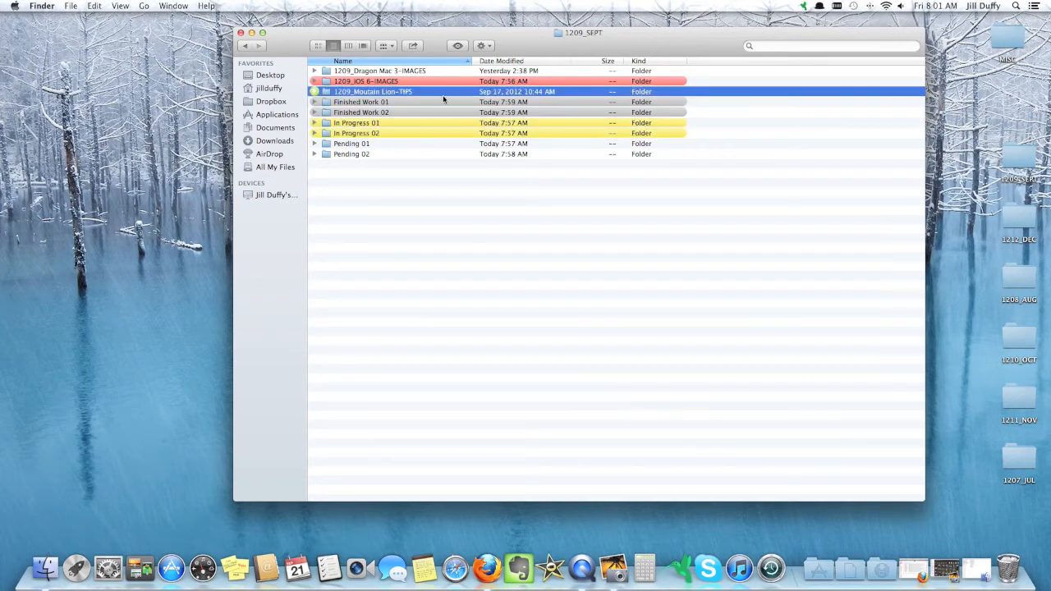
mouse_move(423, 94)
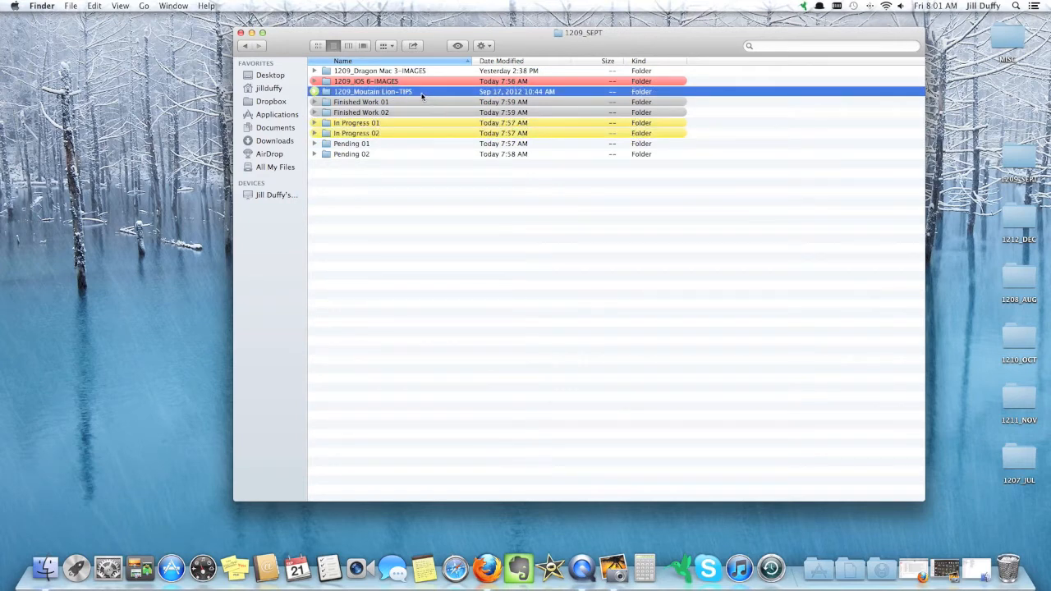
left_click(361, 102)
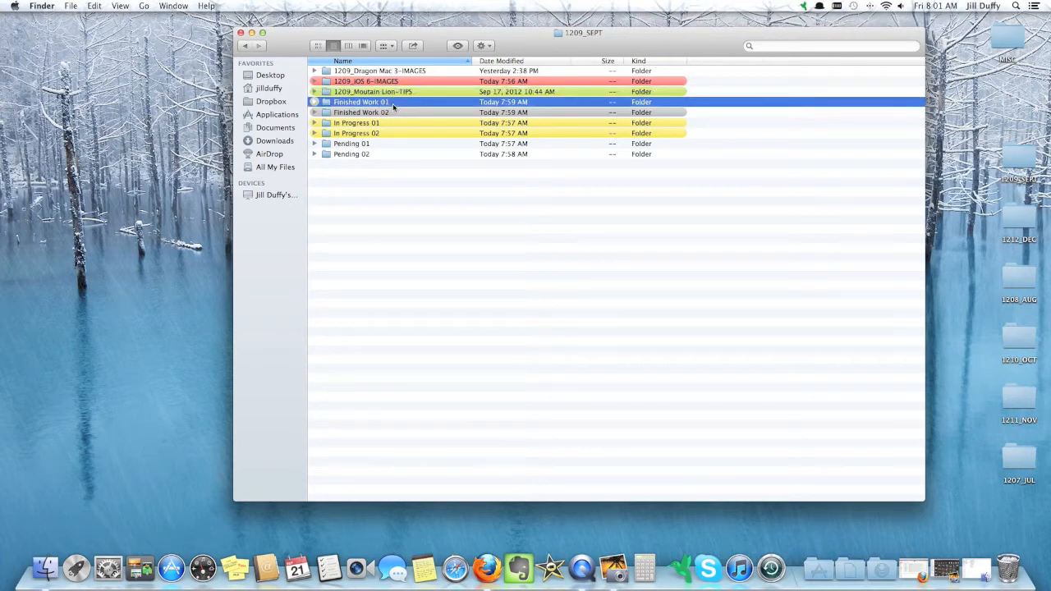
left_click(361, 112)
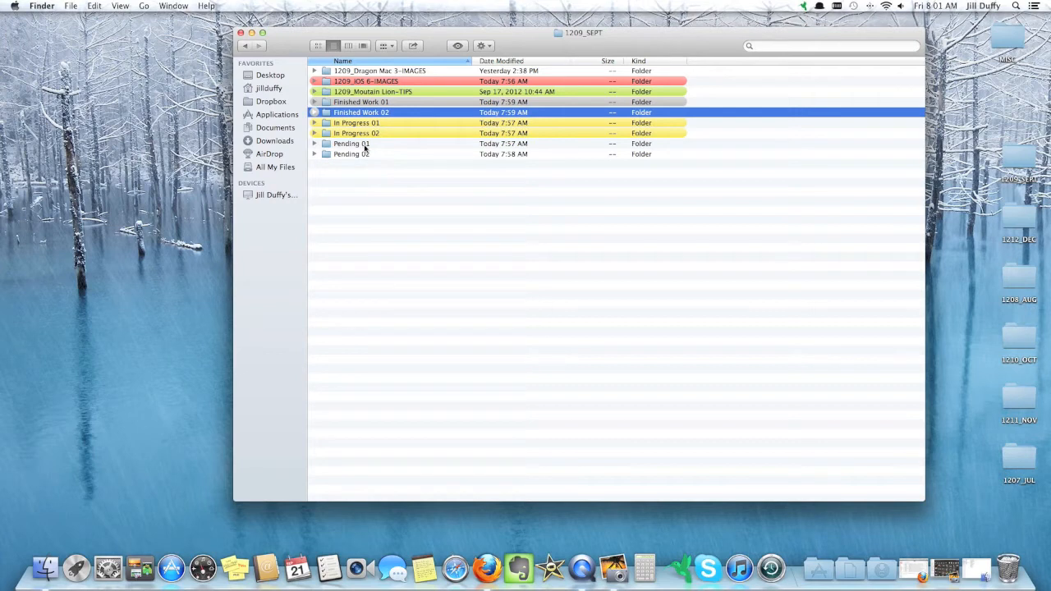
left_click(351, 155)
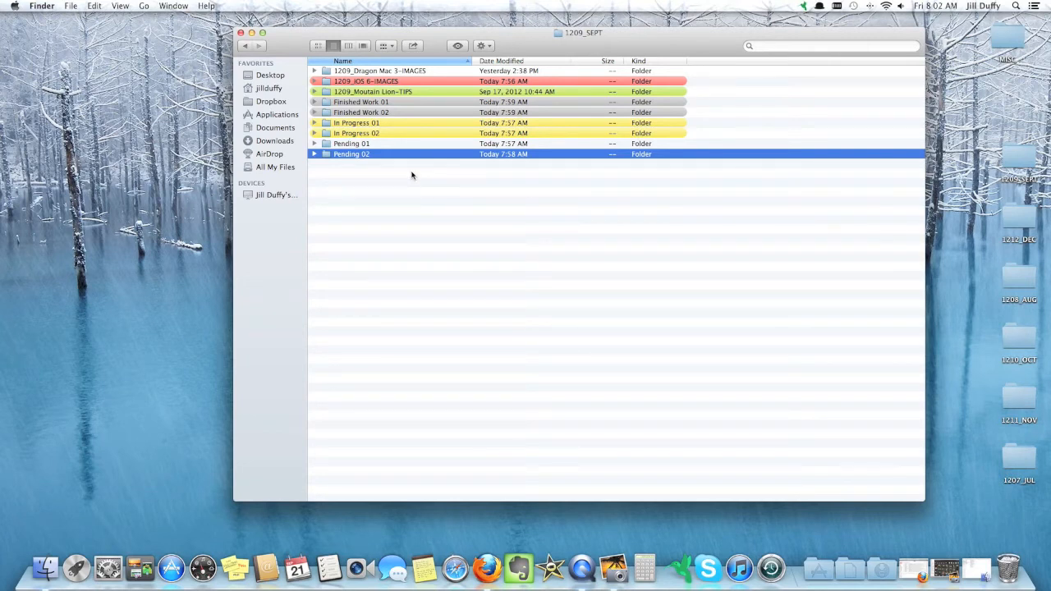
Return to the Desktop list and expand 1209_SEPT to show its color-labeled subfolders
left_click(244, 46)
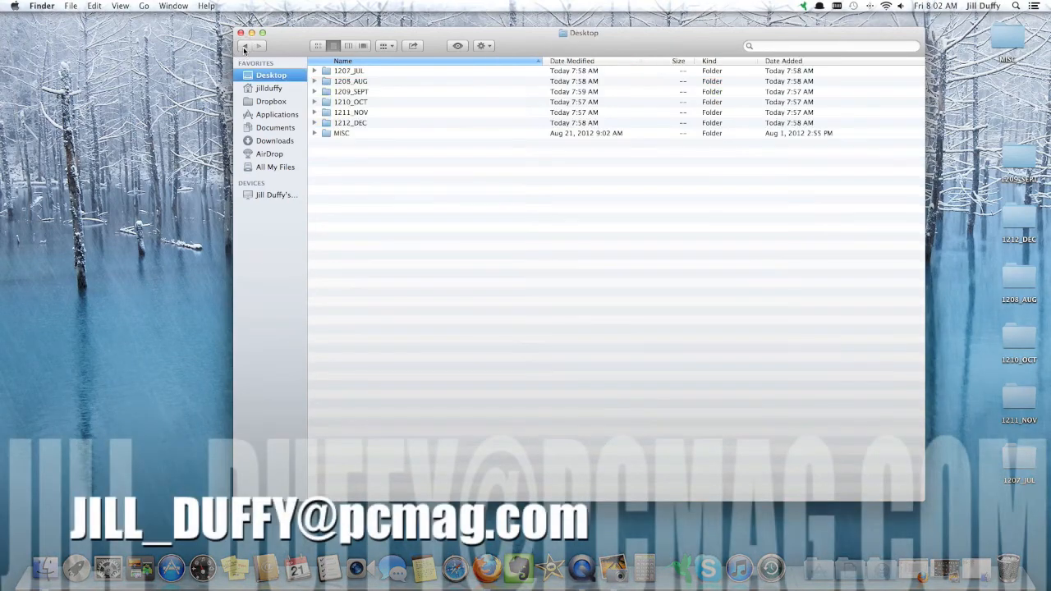
left_click(316, 92)
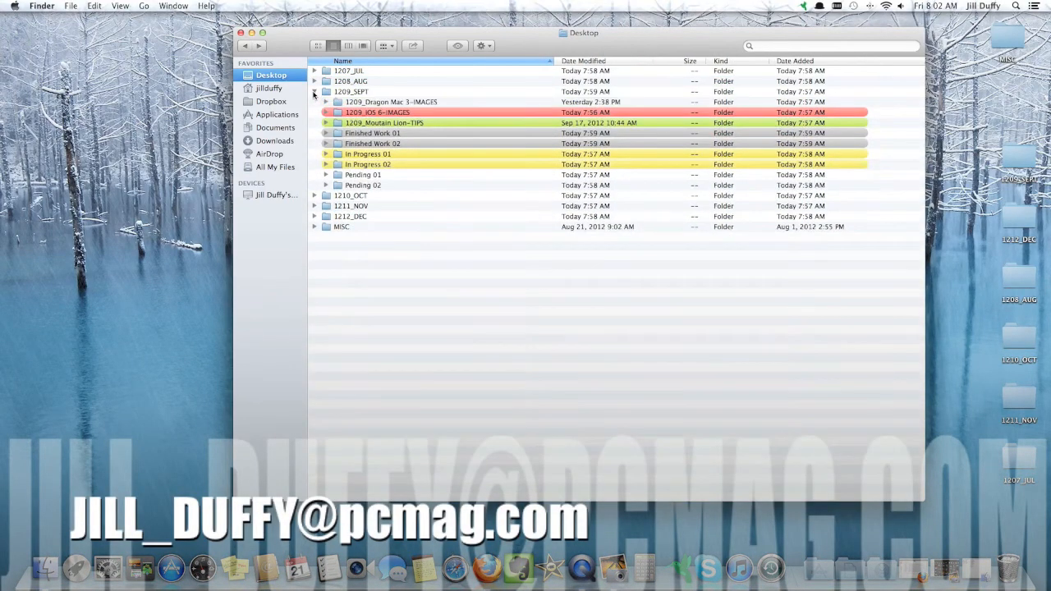